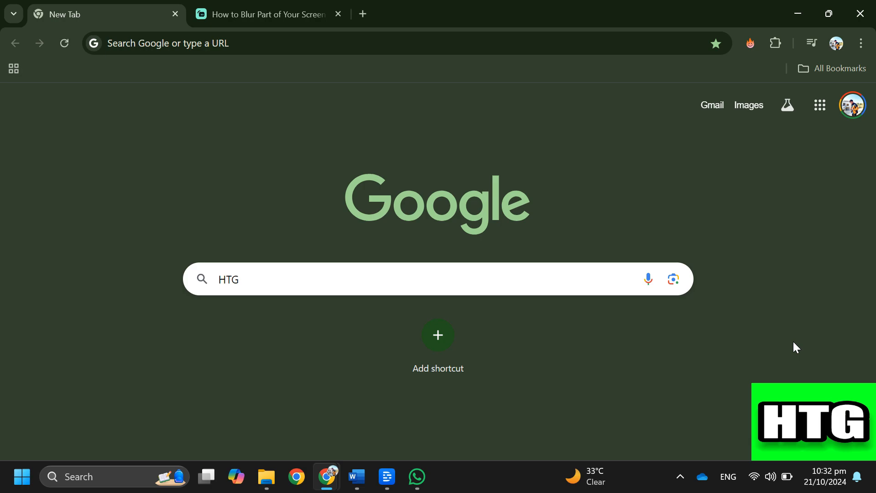
Step: Bring up the 'How to Blur Part of Your Screen' article tab
left_click(269, 15)
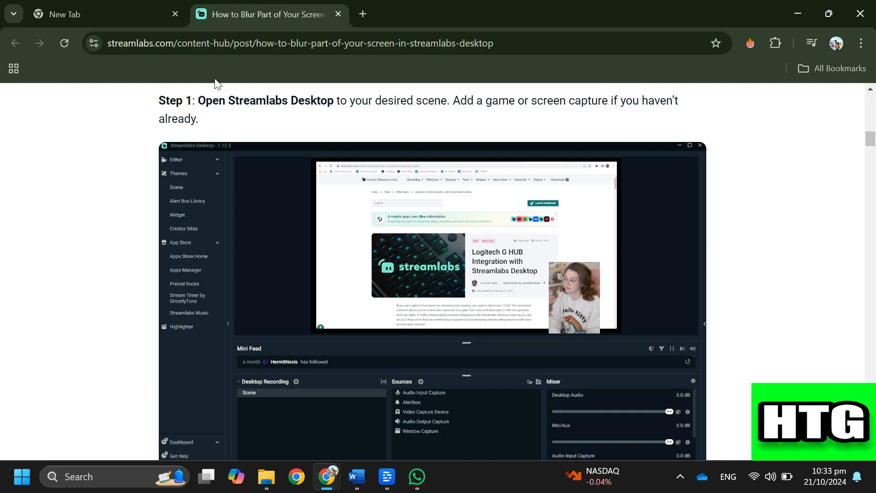
mouse_move(805, 196)
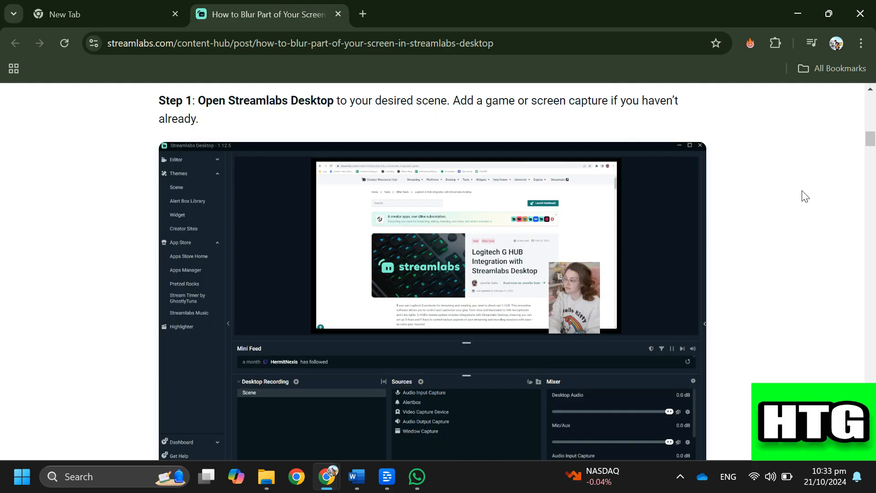
Step: Scroll past Step 1 and Step 2 on duplicating the scene to Step 3, naming it Blur
scroll("down", 3)
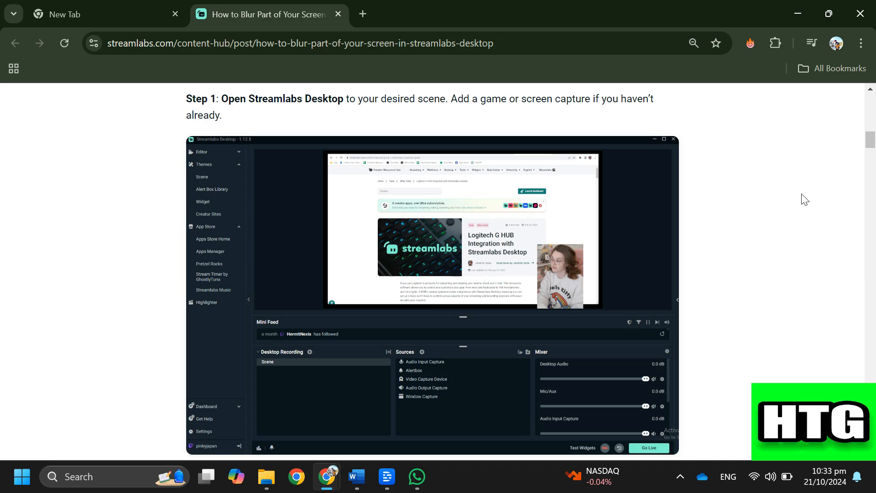
scroll("down", 3)
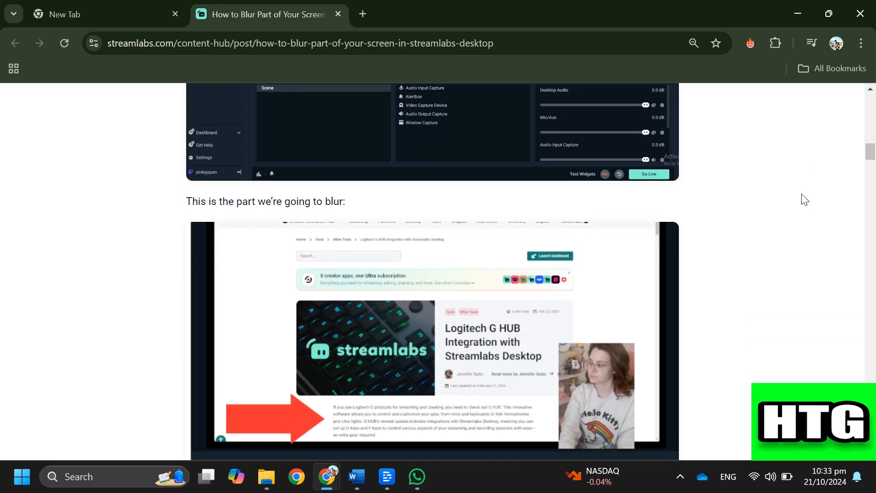
scroll("down", 3)
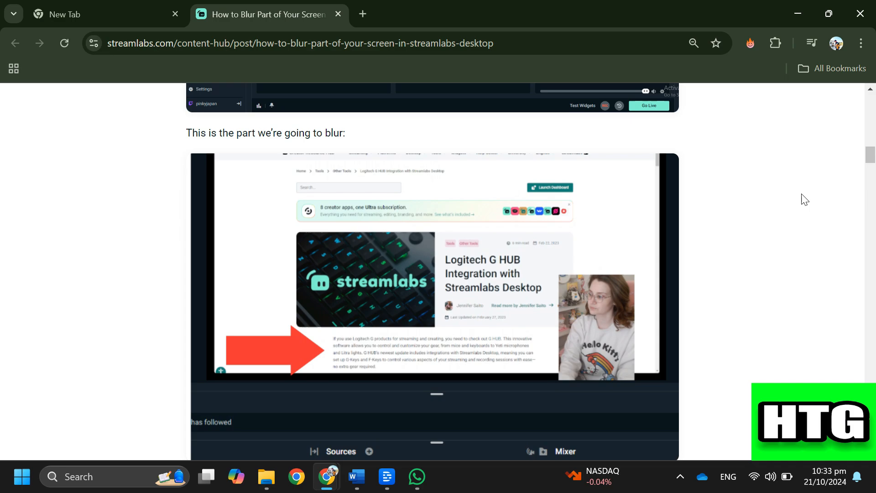
mouse_move(800, 202)
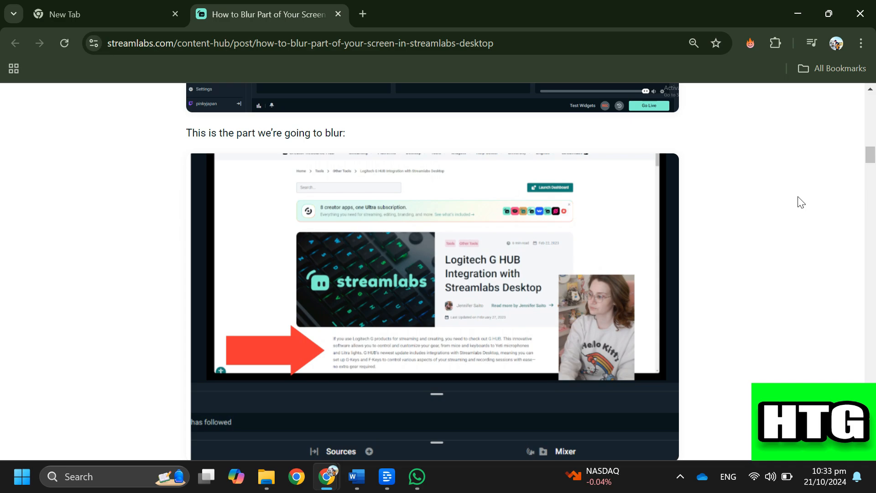
scroll("down", 3)
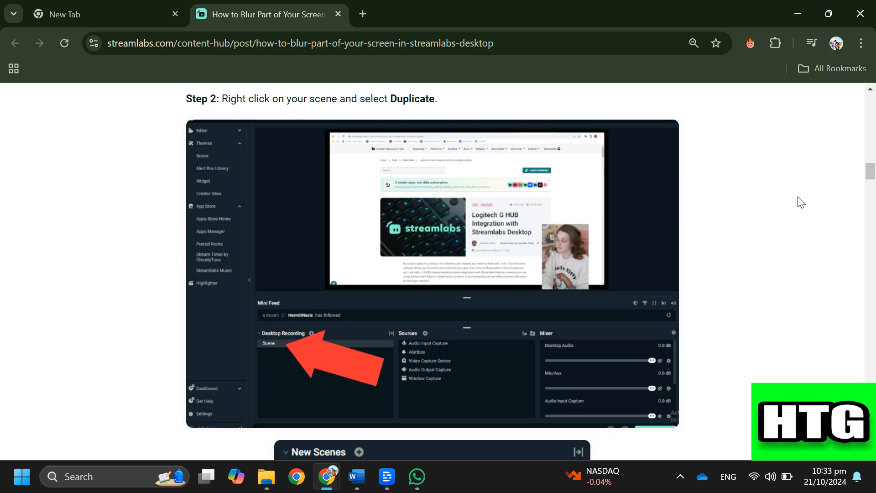
scroll("down", 3)
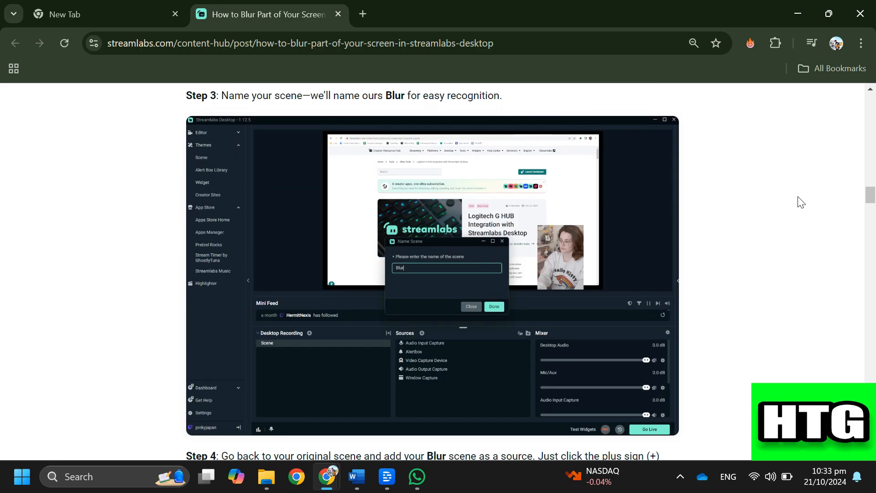
Step: Scroll through Step 4 on adding the Blur scene as a source to Step 5
scroll("down", 3)
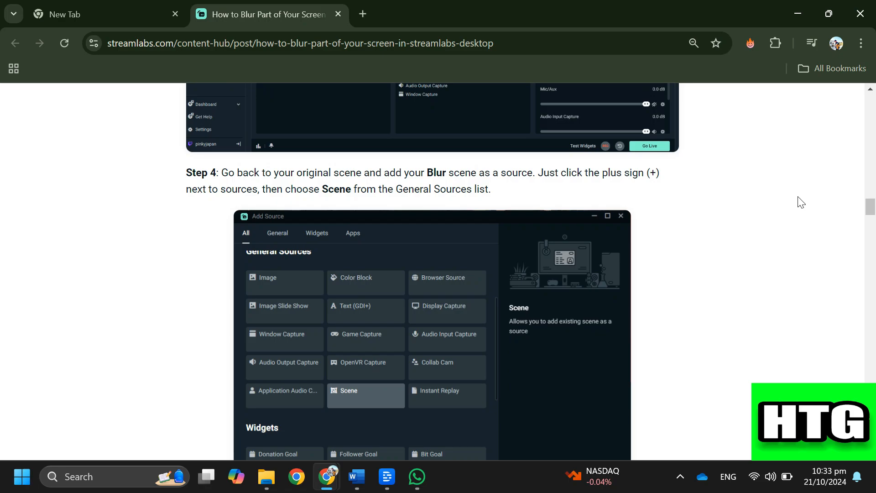
scroll("up", 3)
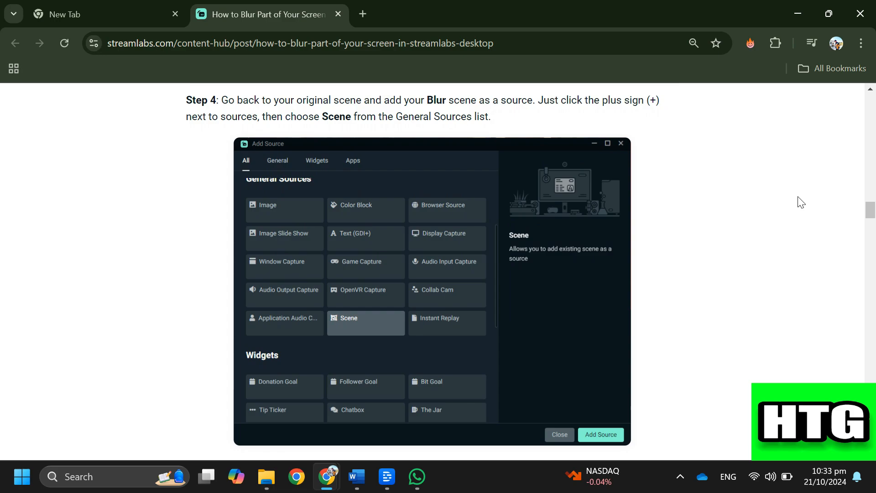
scroll("down", 3)
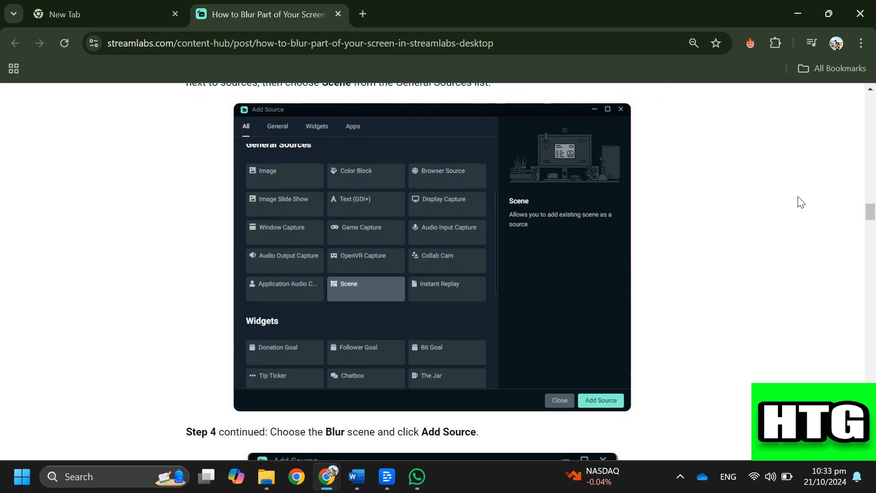
scroll("down", 3)
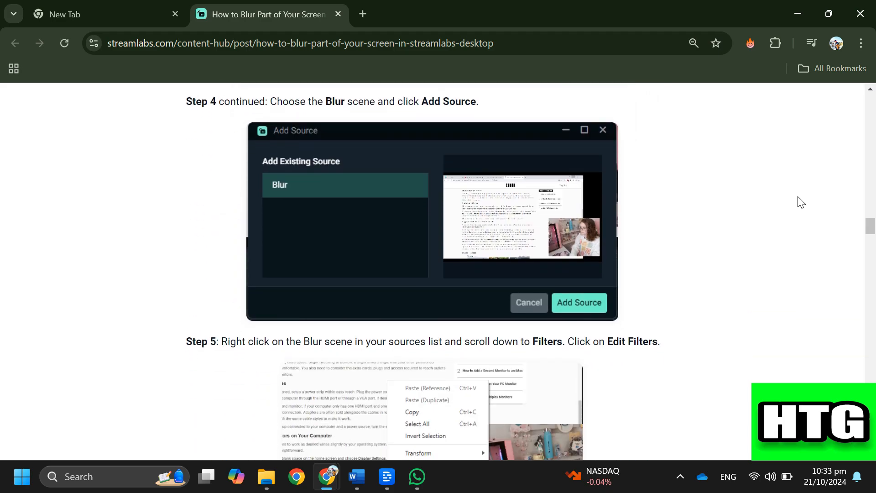
Step: Scroll past the Scaling/Aspect Ratio filter steps to Step 7's Point scale filtering
scroll("down", 3)
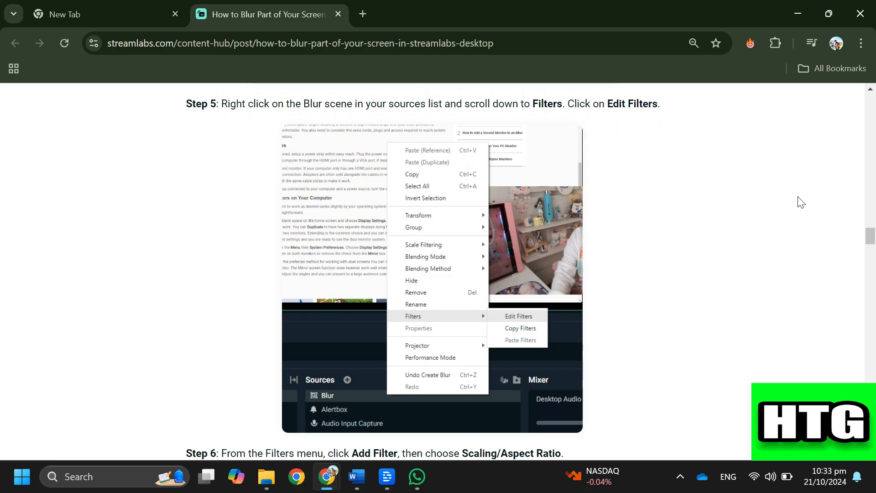
scroll("down", 3)
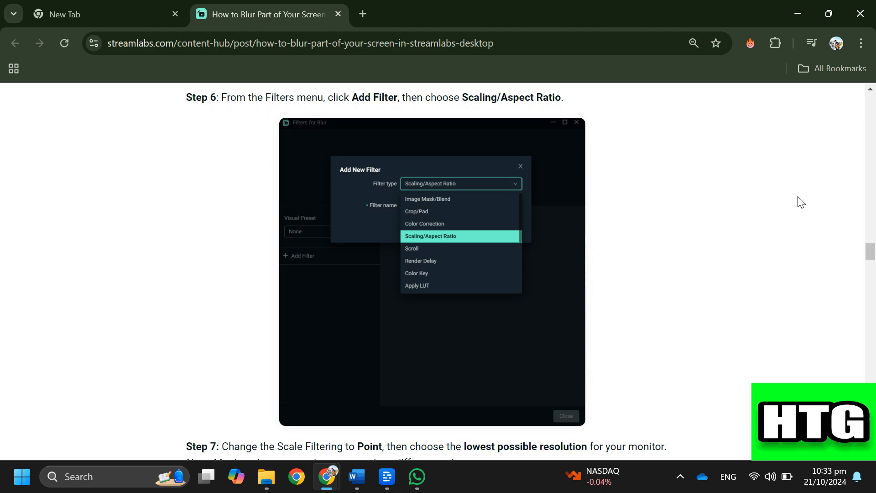
scroll("down", 3)
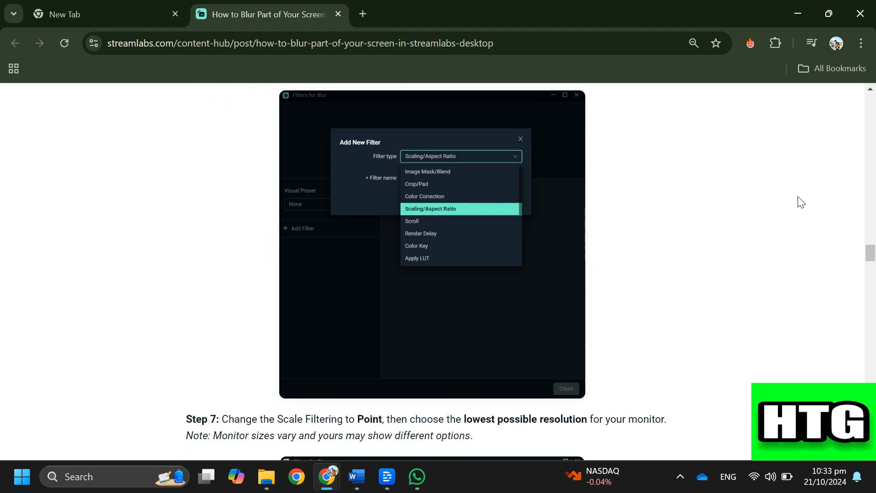
scroll("down", 3)
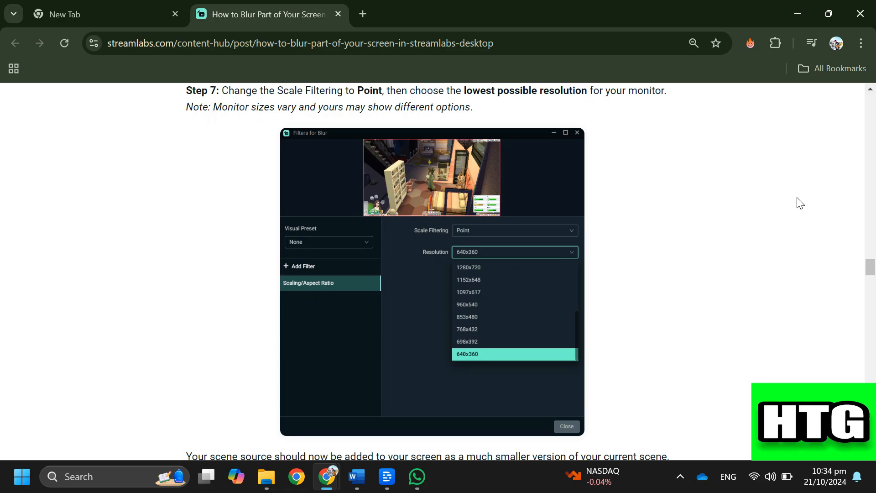
Step: Scroll past Step 8's second scaling filter to Step 9 on ALT-cropping the image
scroll("down", 3)
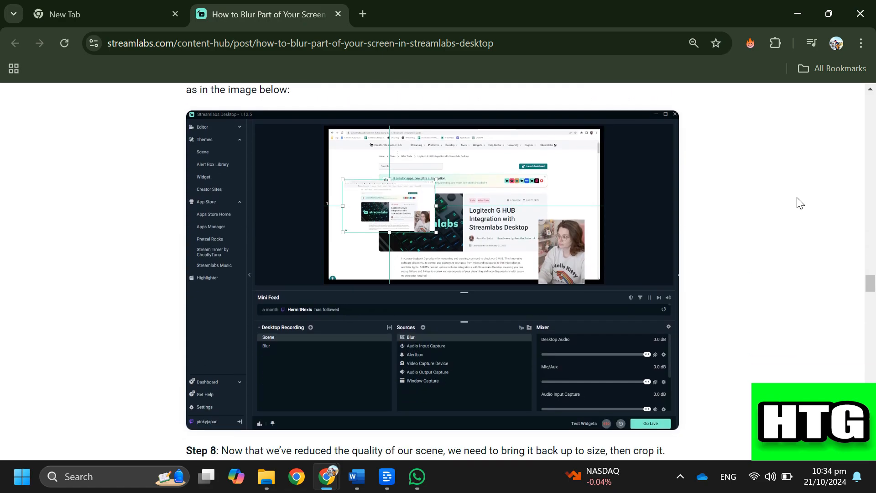
scroll("down", 3)
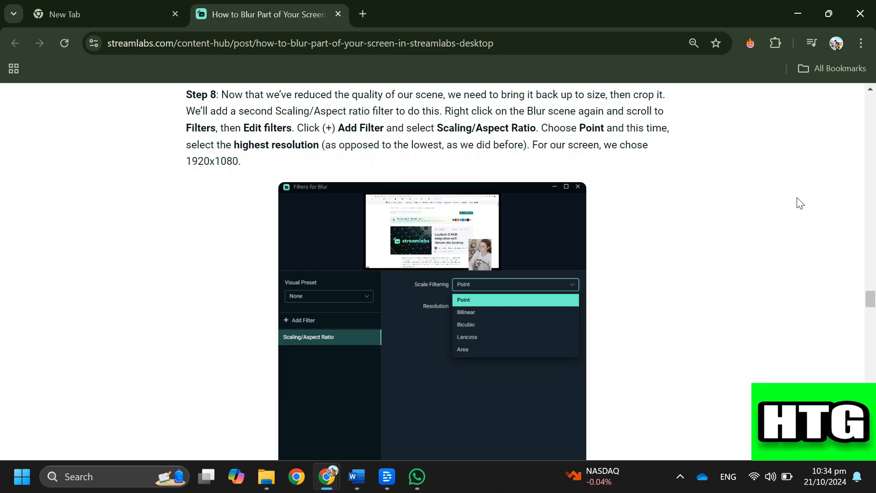
scroll("down", 3)
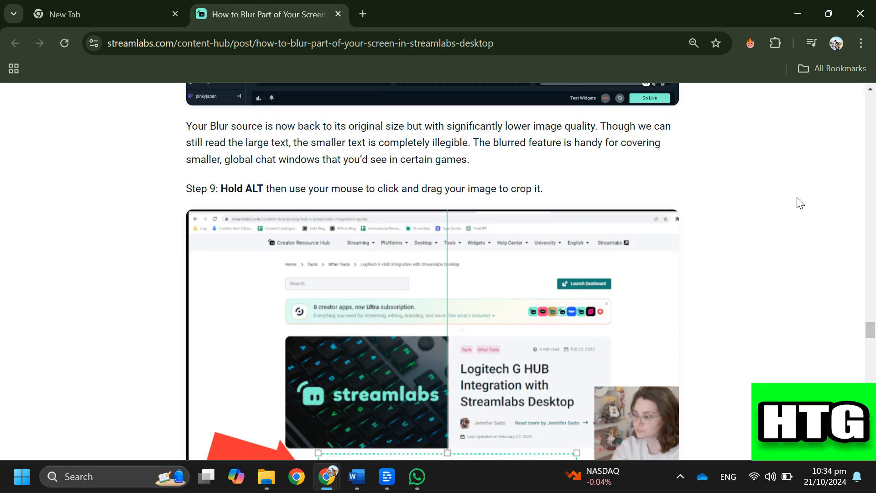
scroll("down", 3)
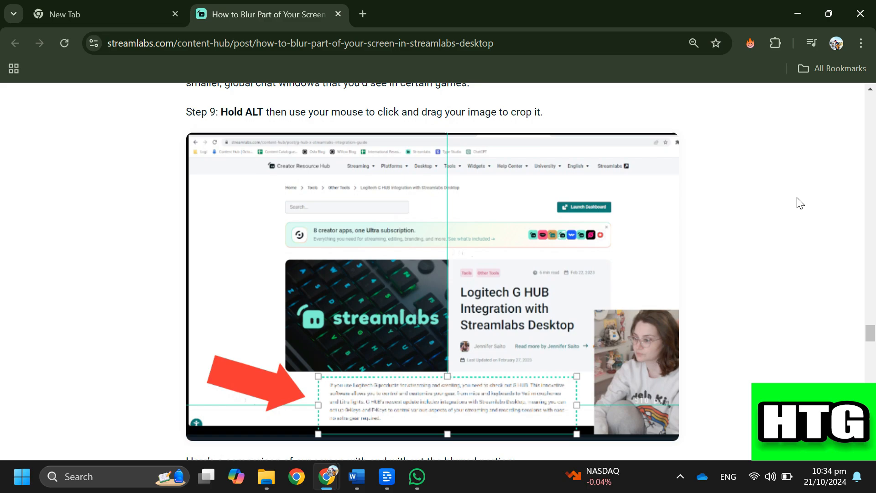